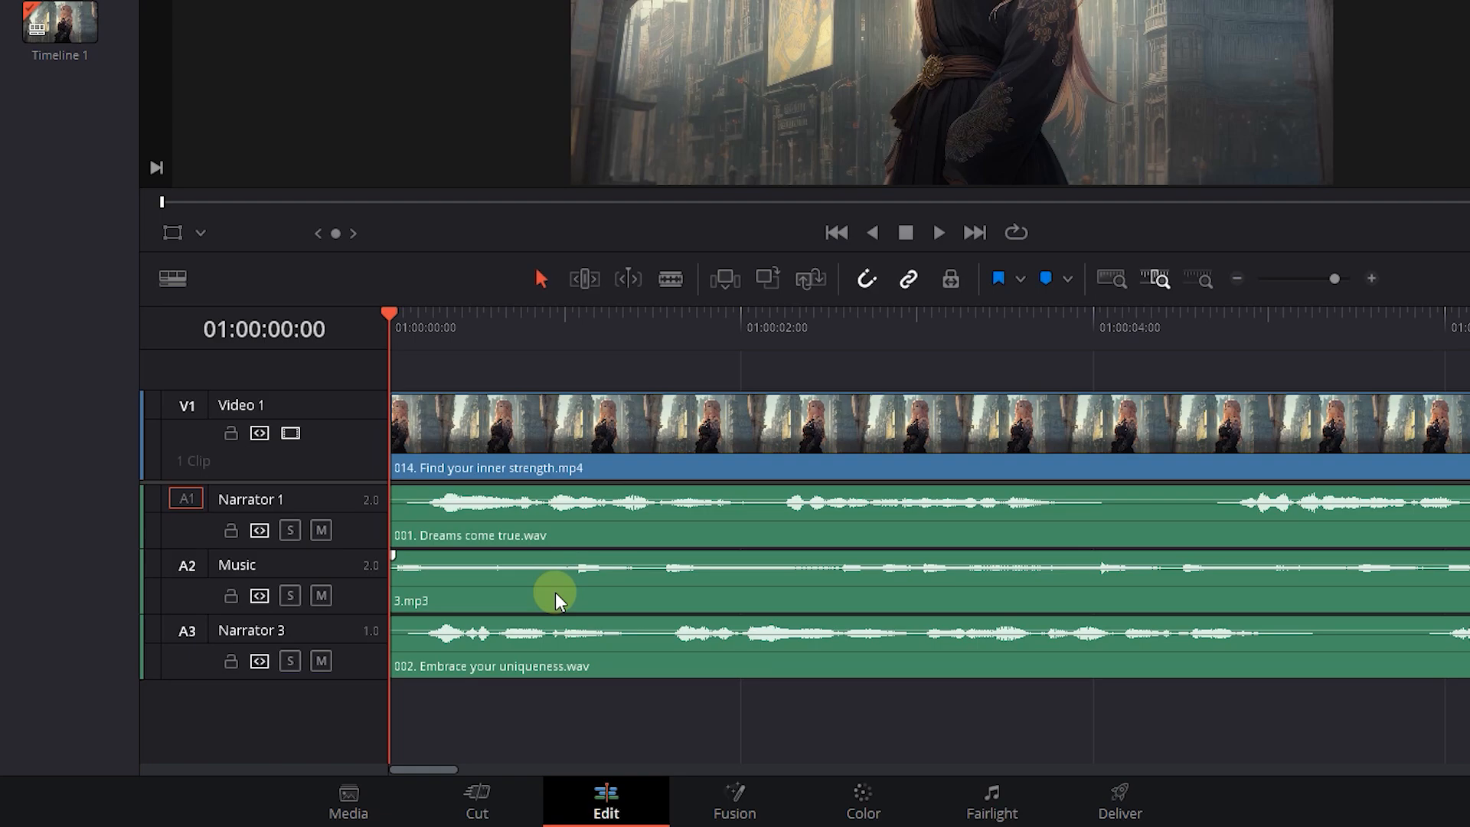
Solo the Narrator 1 audio track from its track header
left_click(937, 233)
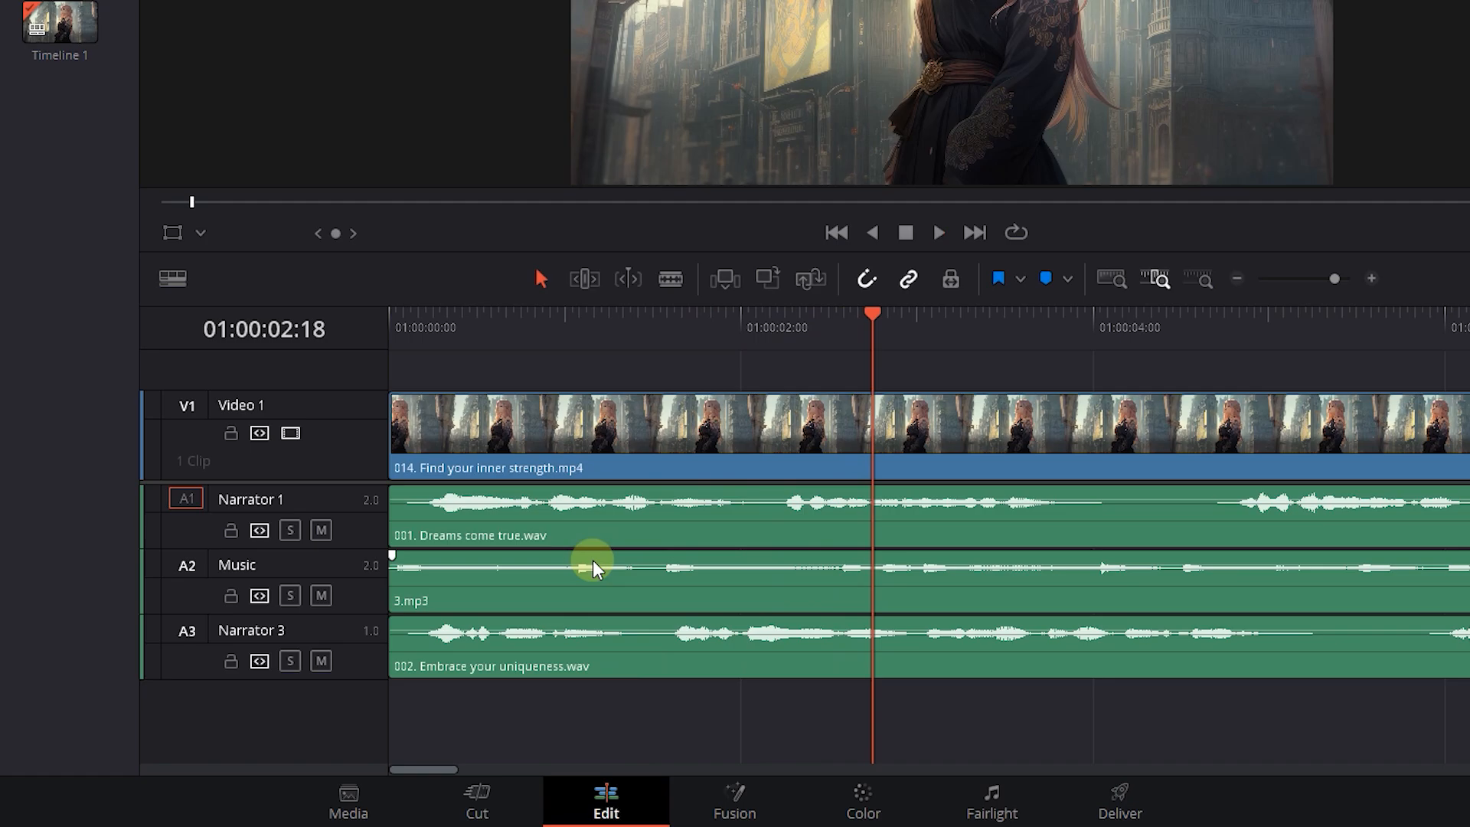
left_click(289, 530)
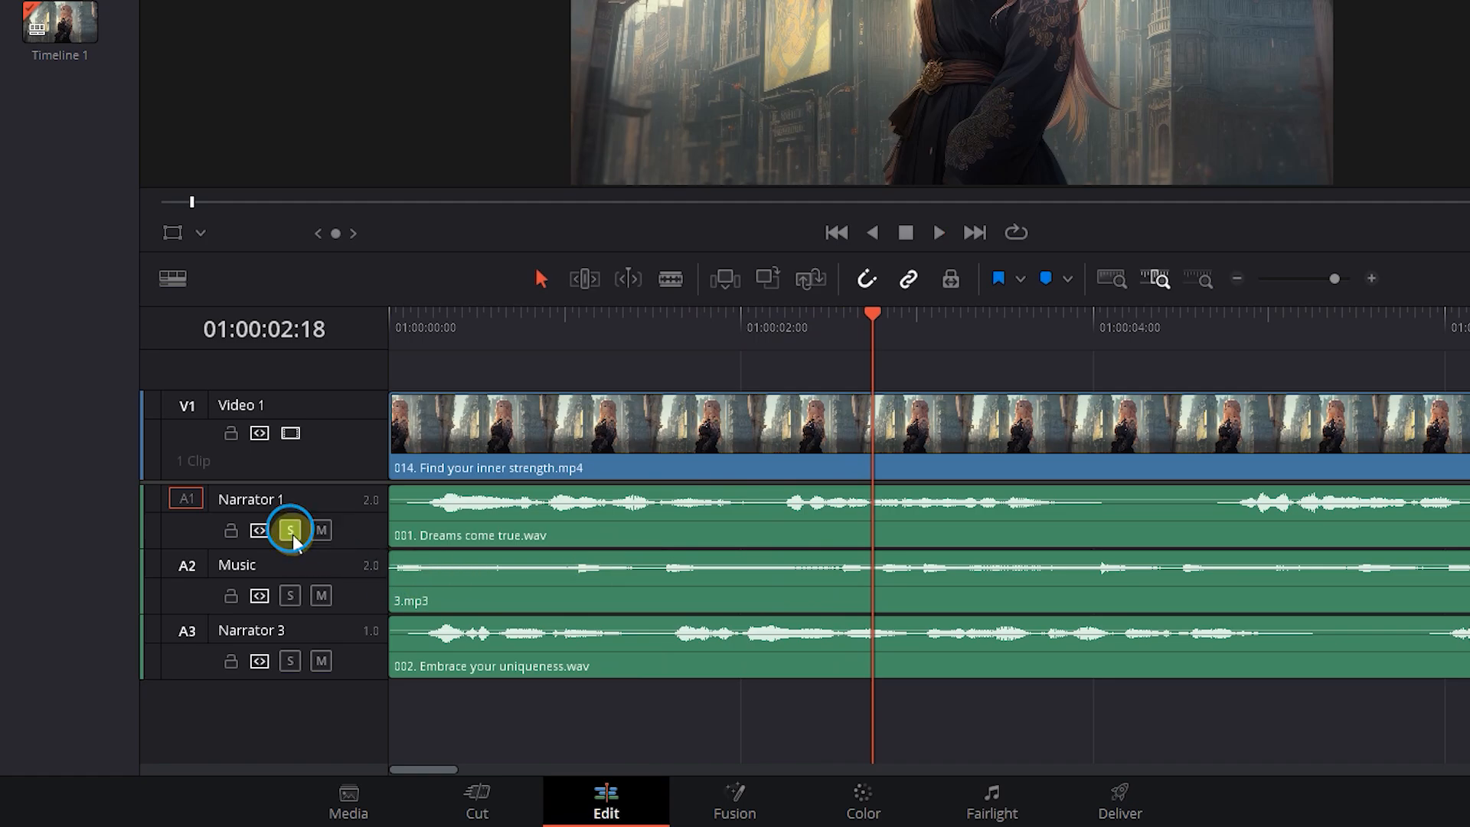
Solo the Music track alongside Narrator 1 and return the playhead to the start
left_click(392, 317)
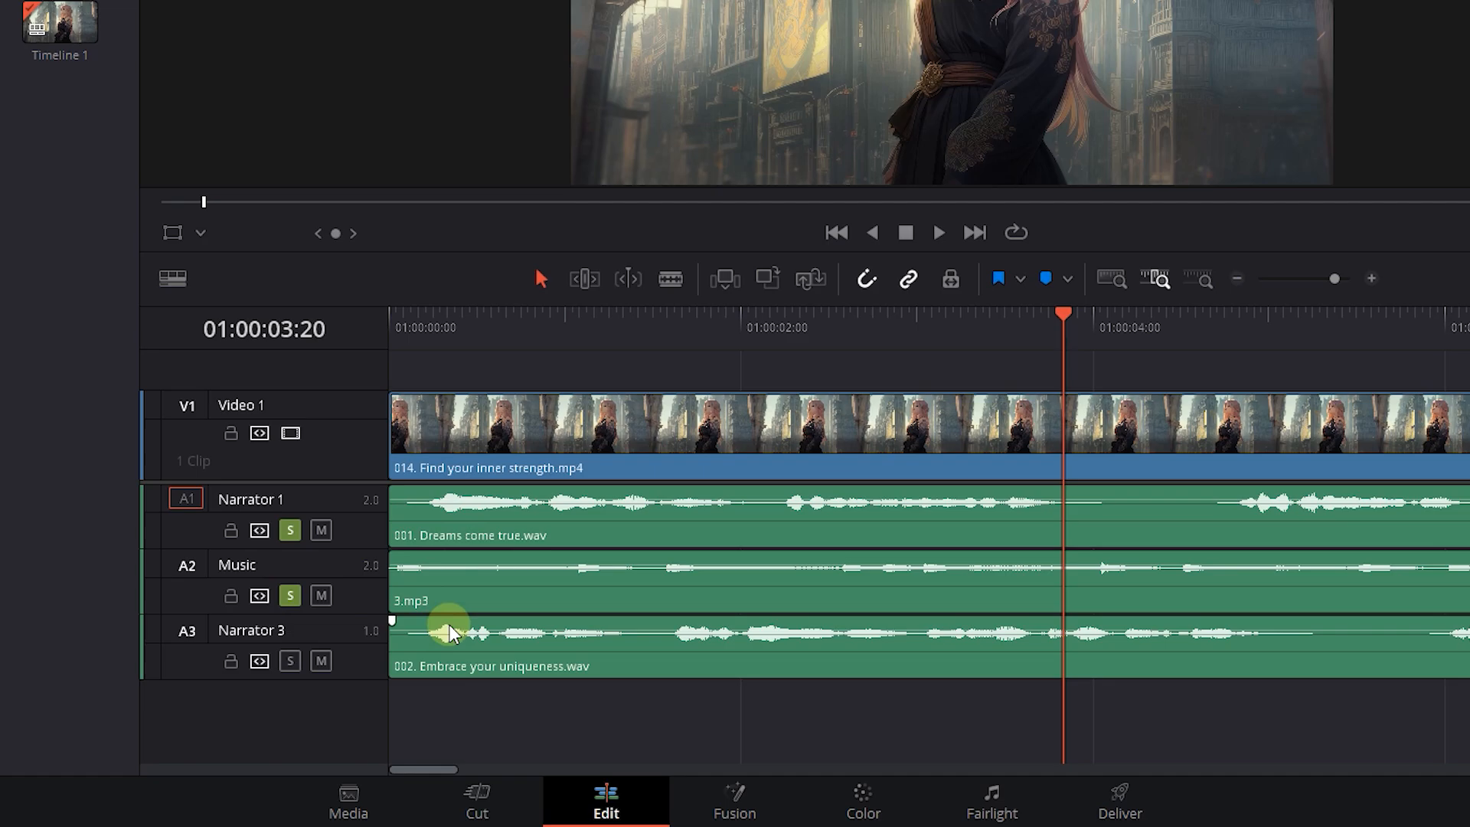
left_click(386, 314)
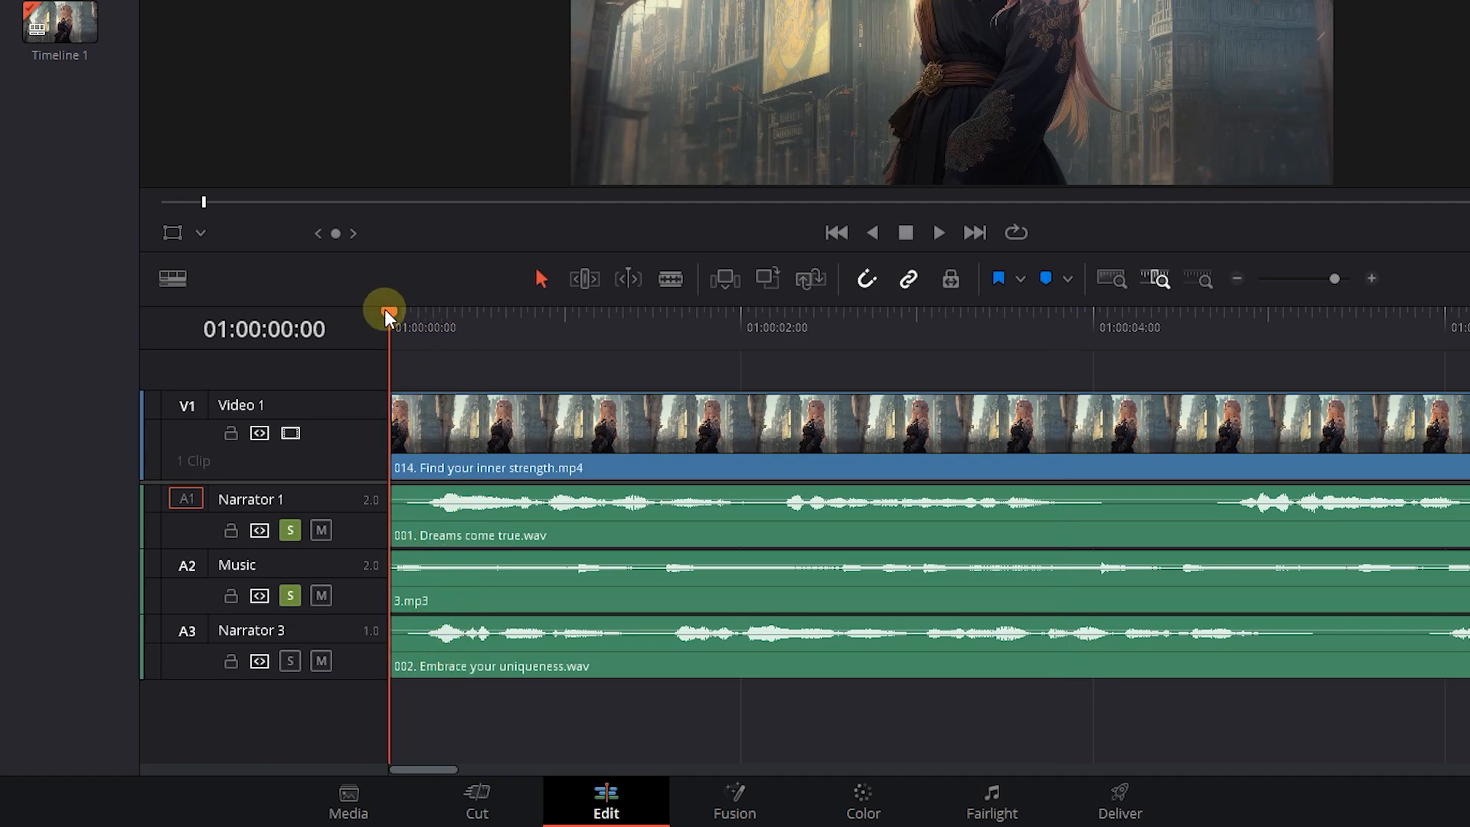
Unsolo the Narrator 1 and Music tracks on the Edit page
left_click(937, 233)
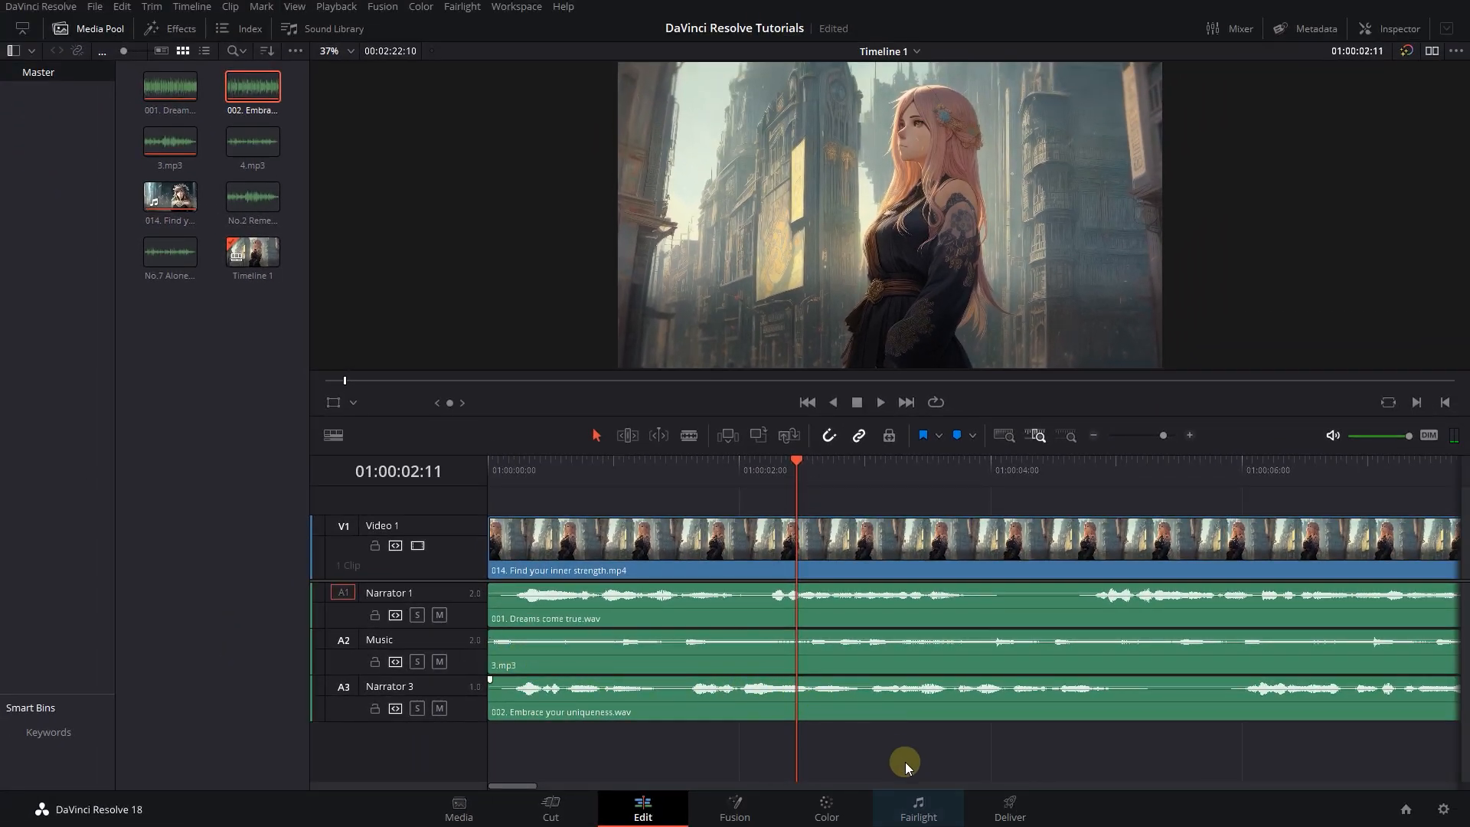
Switch to the Fairlight page and solo Narrator 1 and Music there
left_click(917, 809)
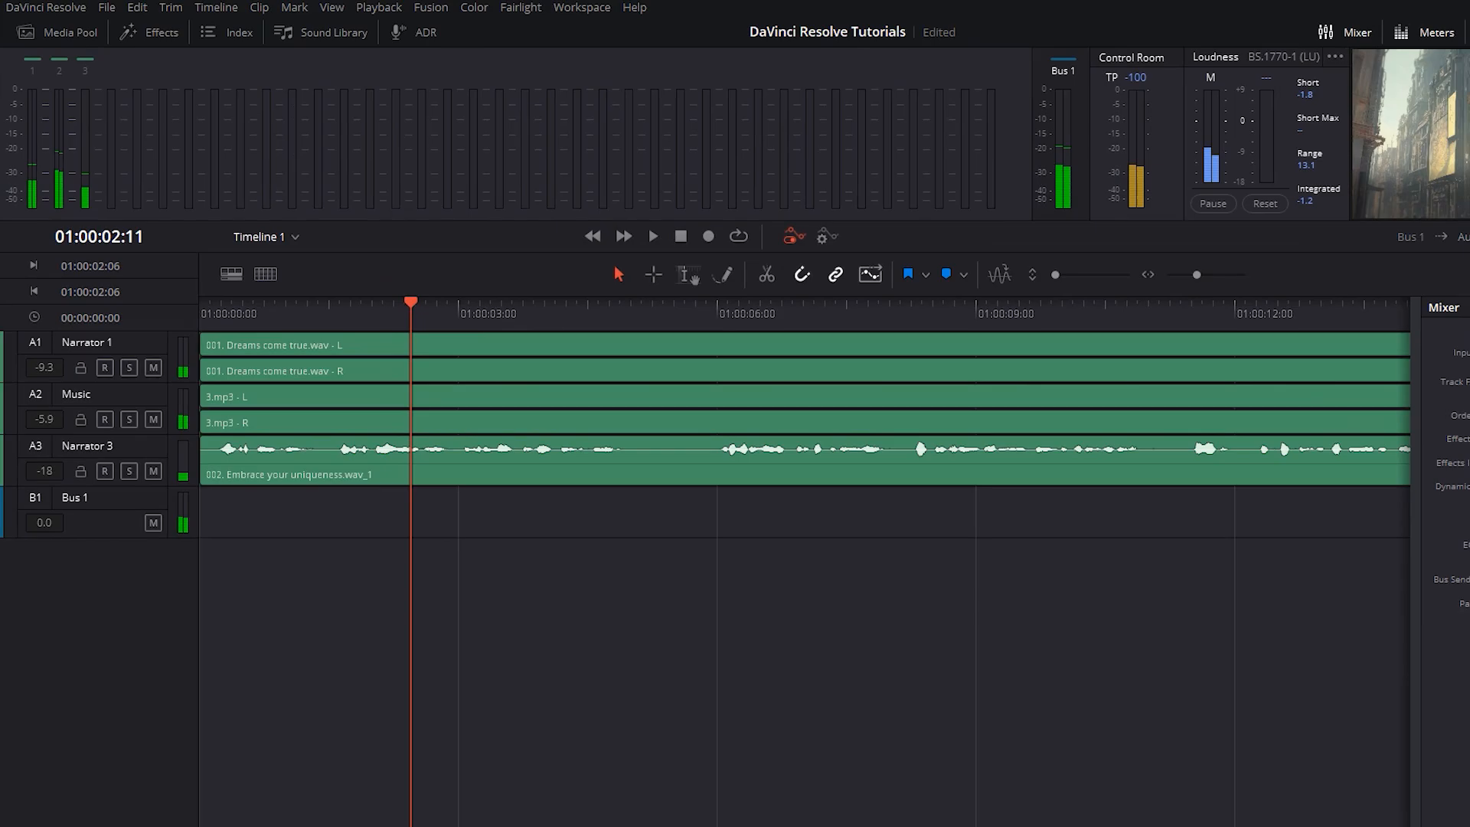
left_click(160, 456)
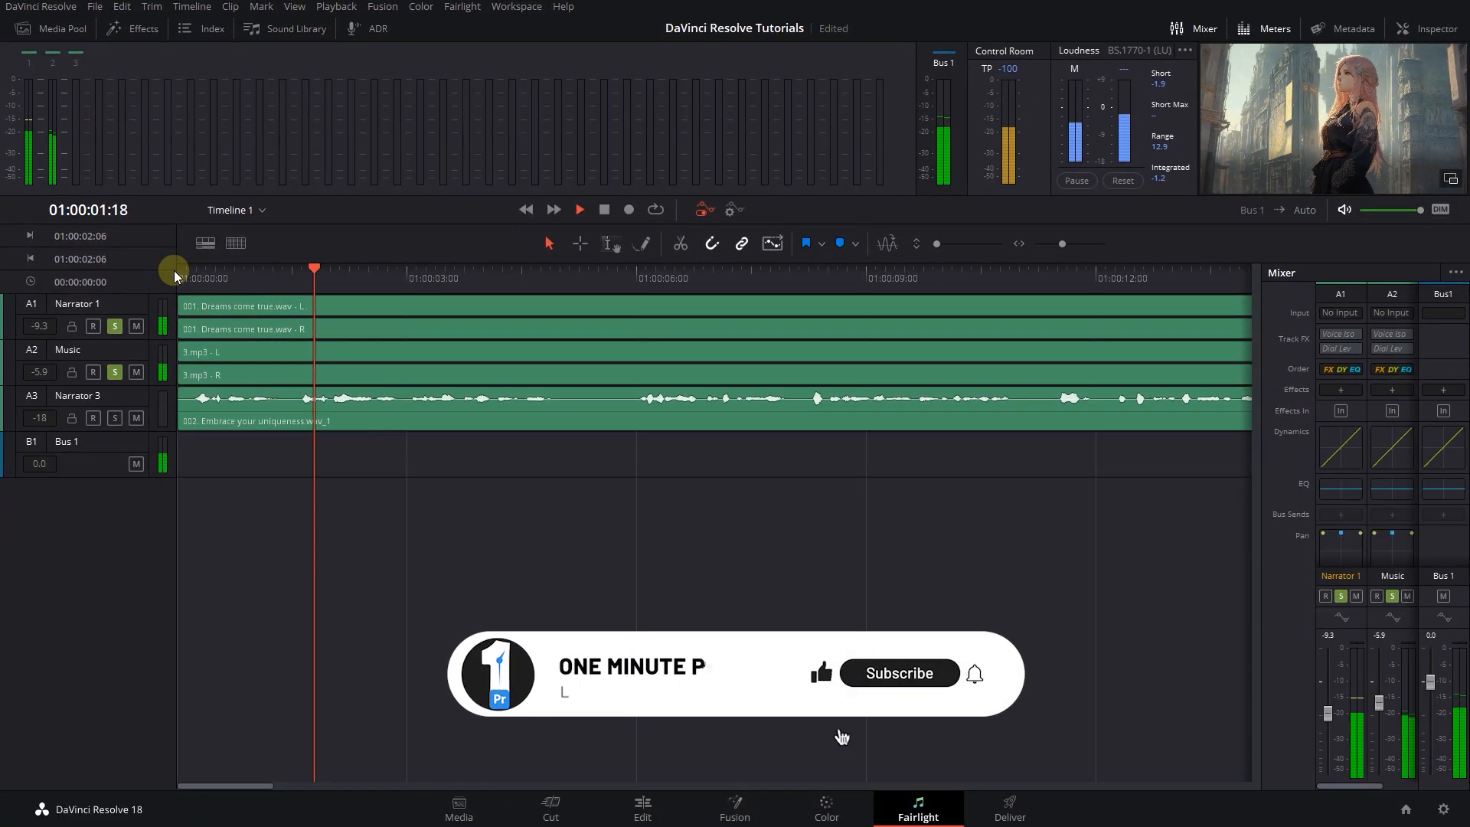
left_click(898, 673)
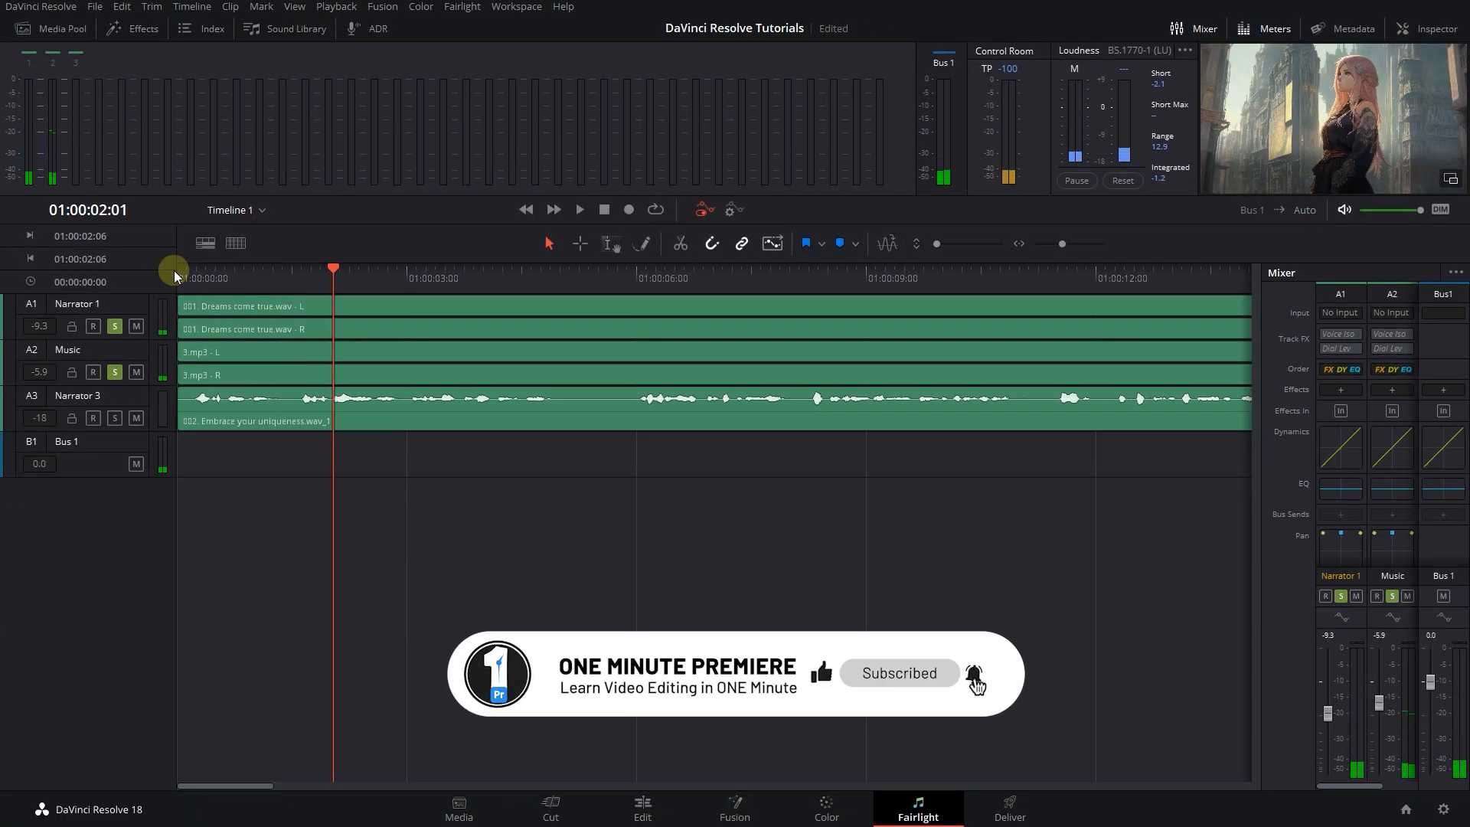